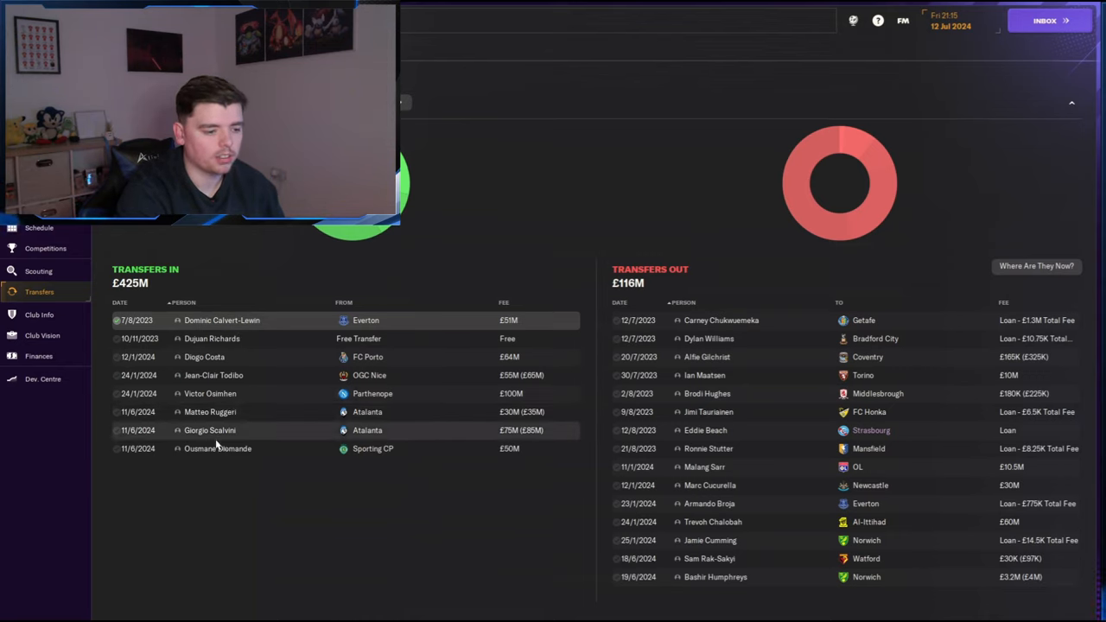
pyautogui.moveTo(214, 420)
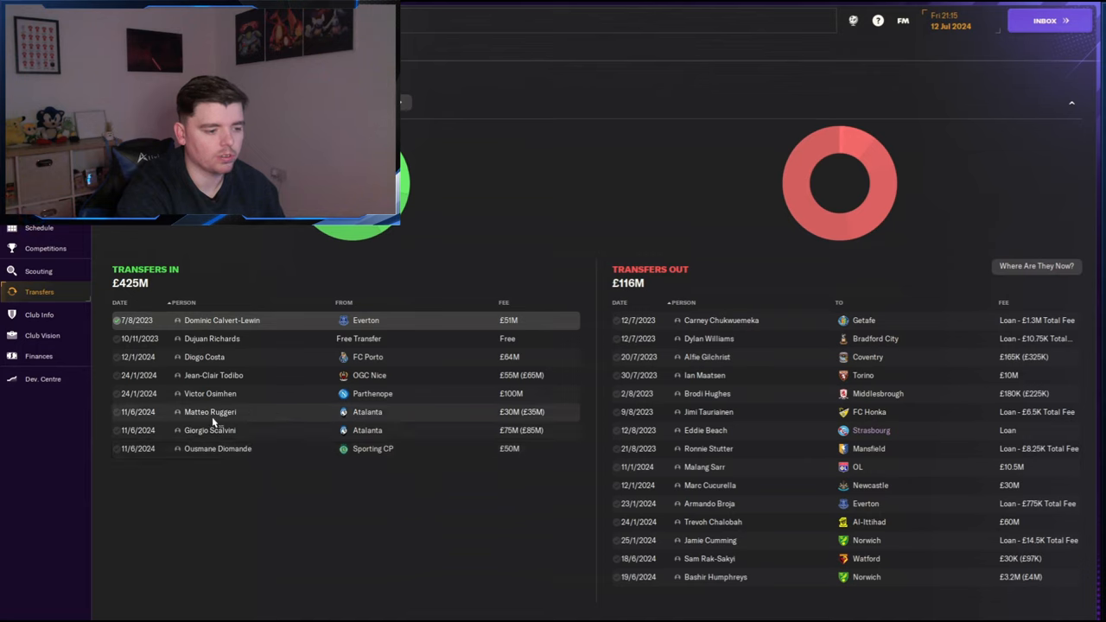
pyautogui.moveTo(280, 477)
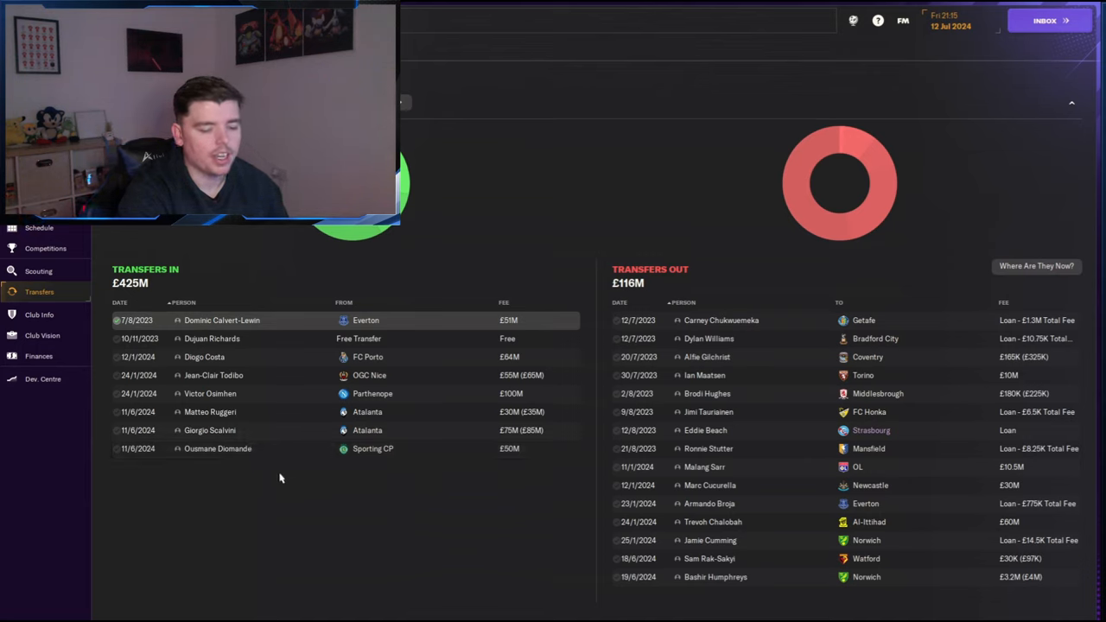